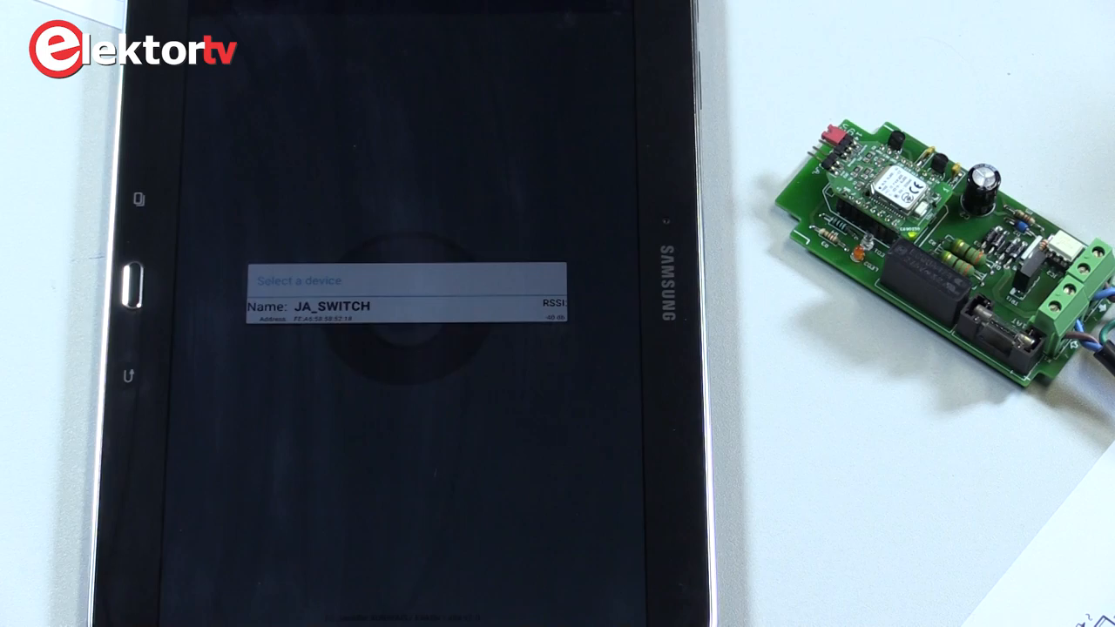
Step: Connect to the JA_SWITCH board from the device list and toggle the lamp's power button
click(331, 306)
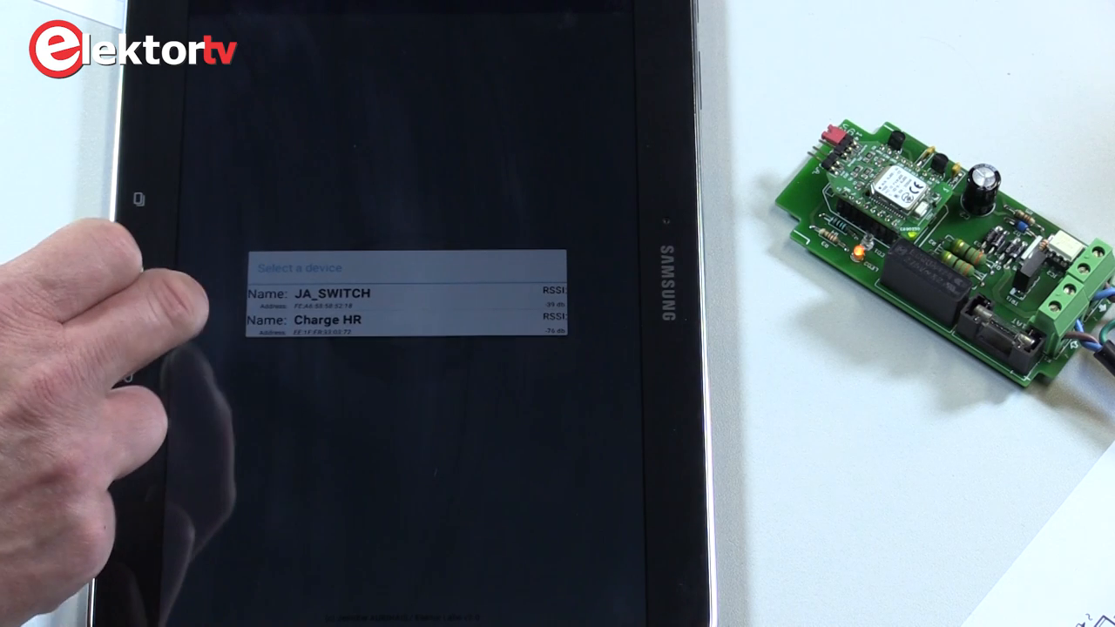
click(334, 294)
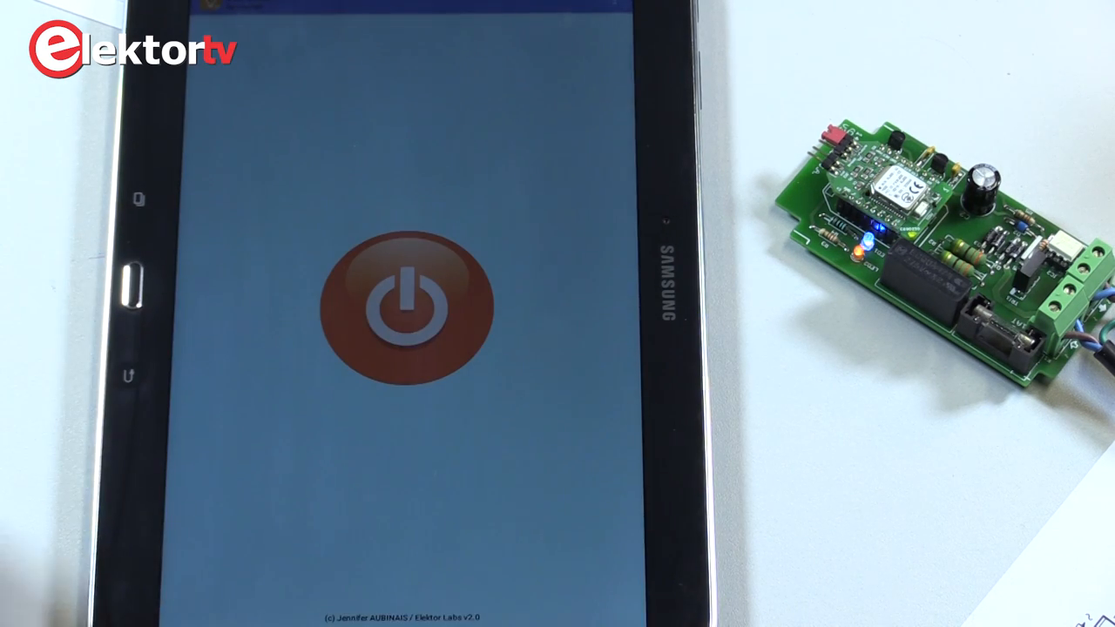
click(401, 310)
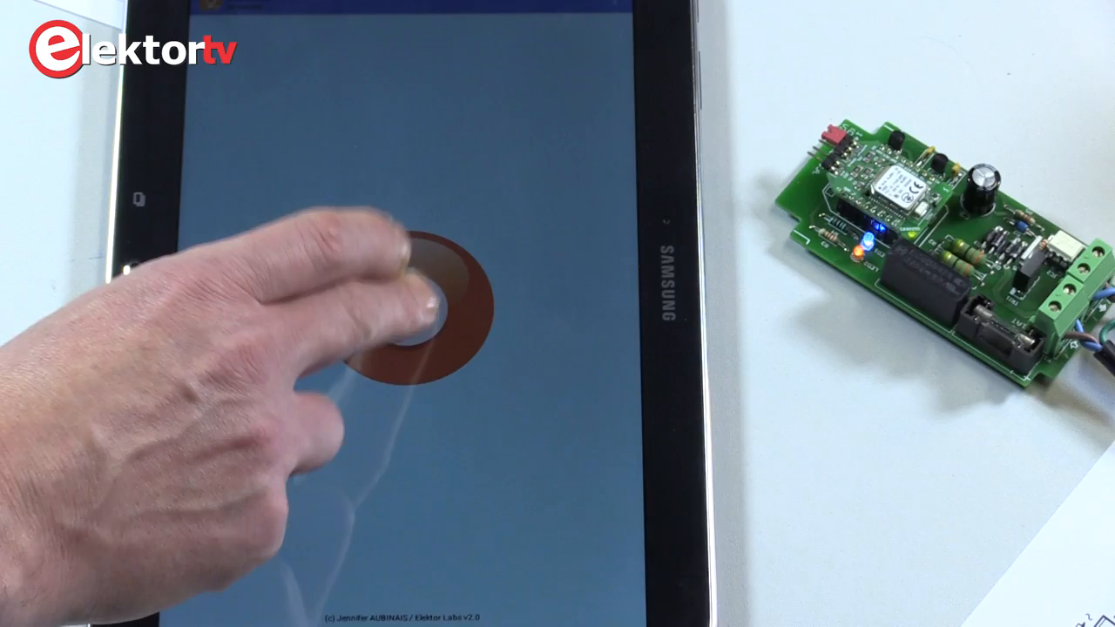